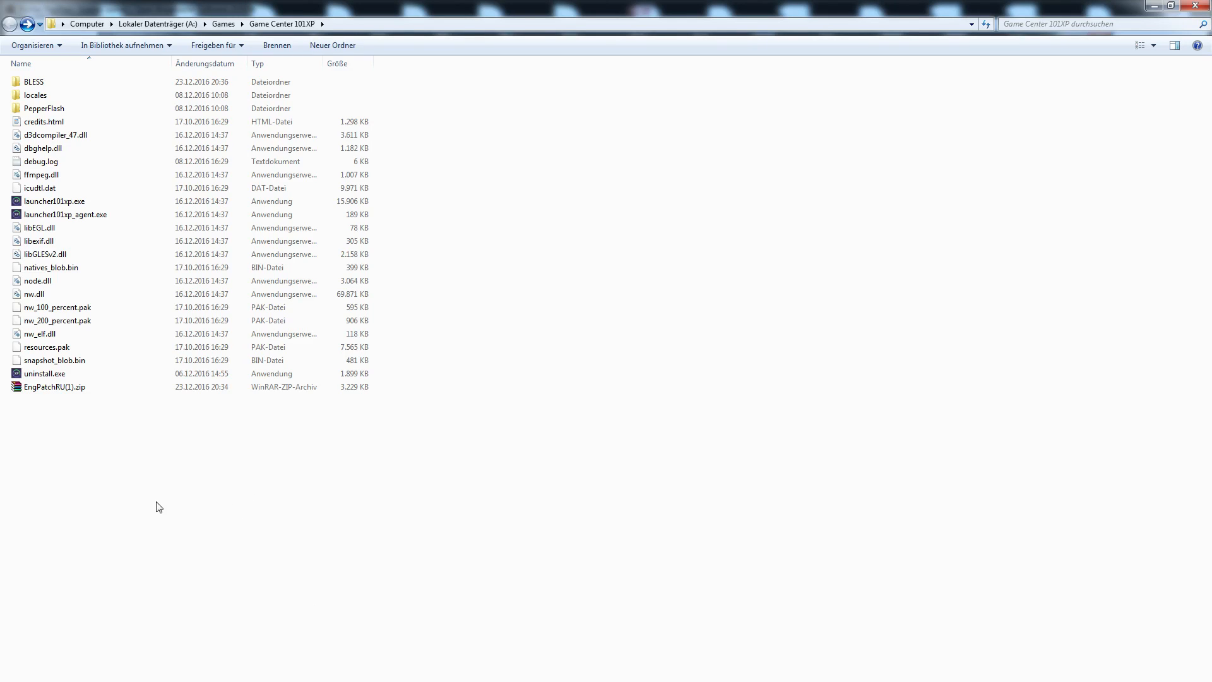
pyautogui.moveTo(201, 507)
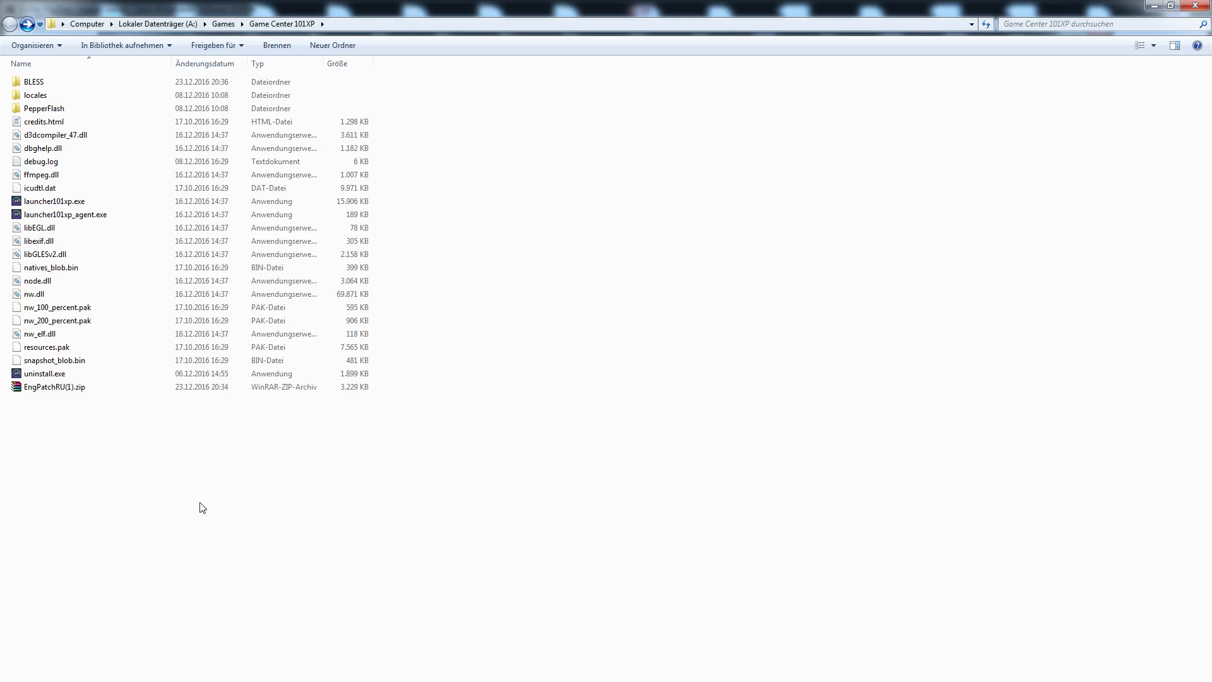
pyautogui.moveTo(62, 412)
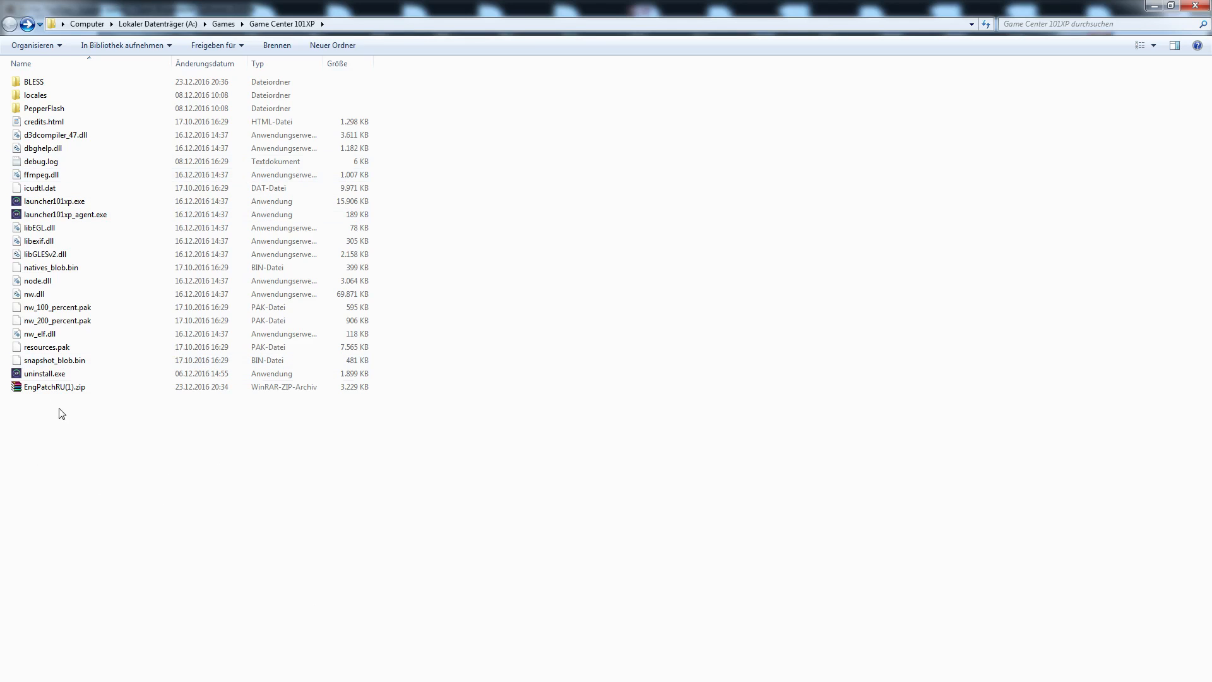
pyautogui.moveTo(54, 387)
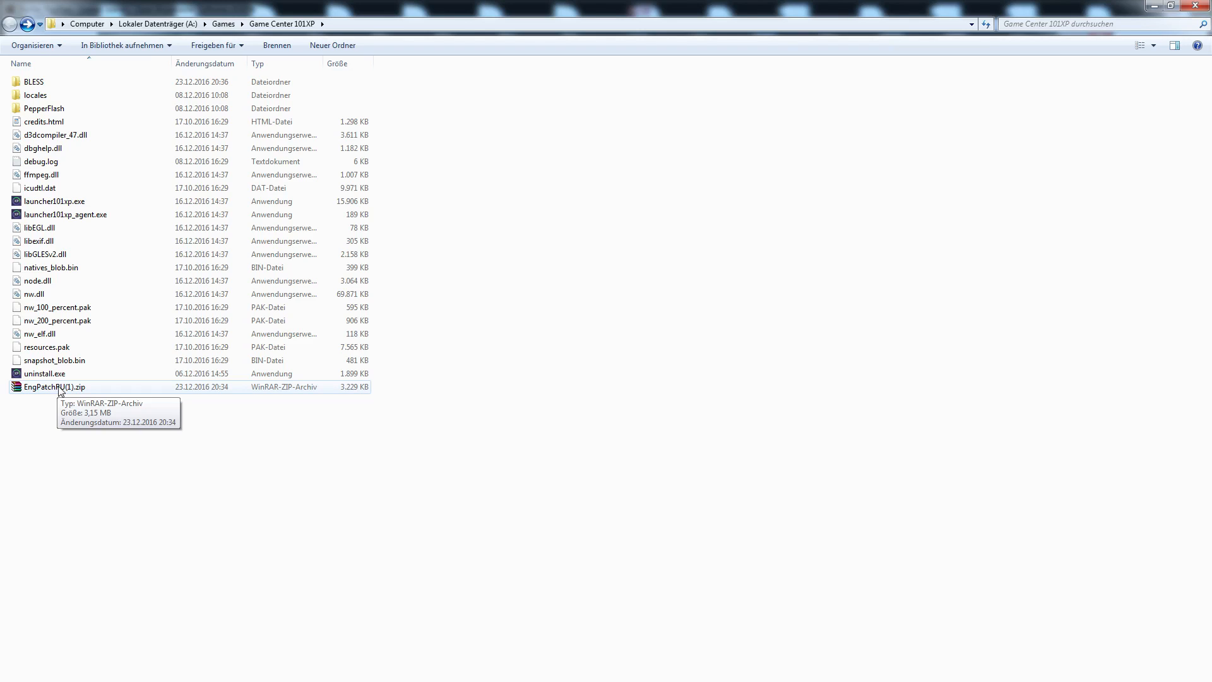
pyautogui.moveTo(75, 424)
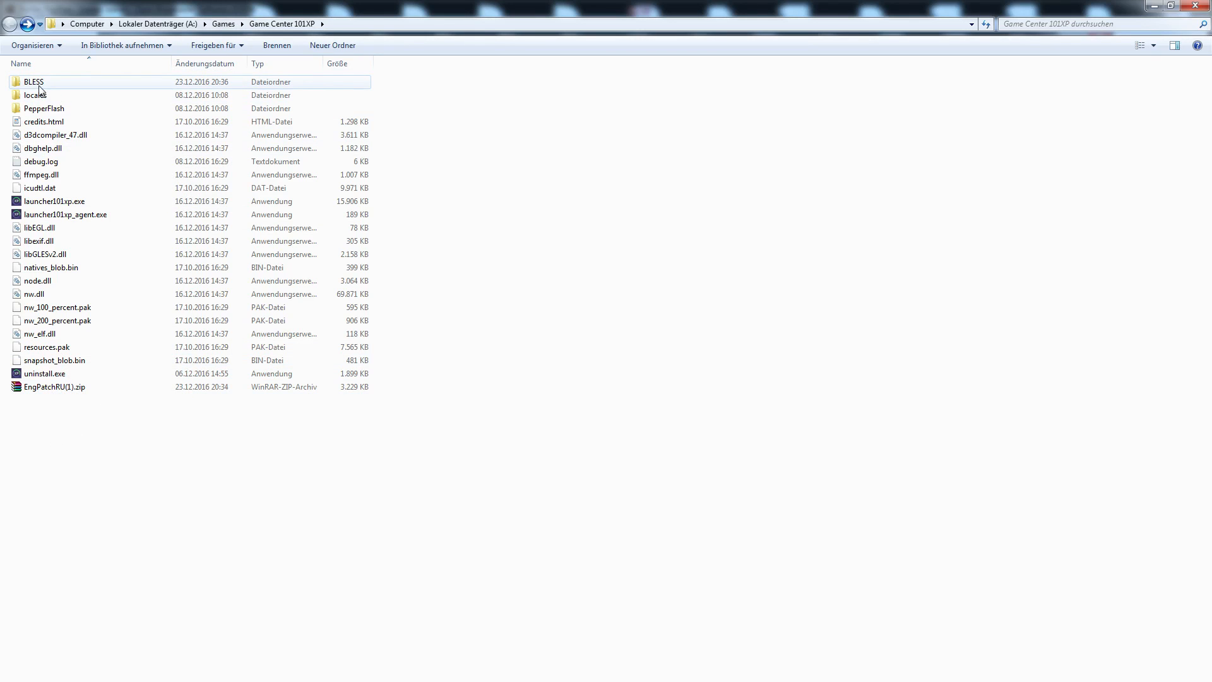
# Step: Drill down through BLESS and BLGame into the Localization folder holding INT and RUS
pyautogui.doubleClick(33, 82)
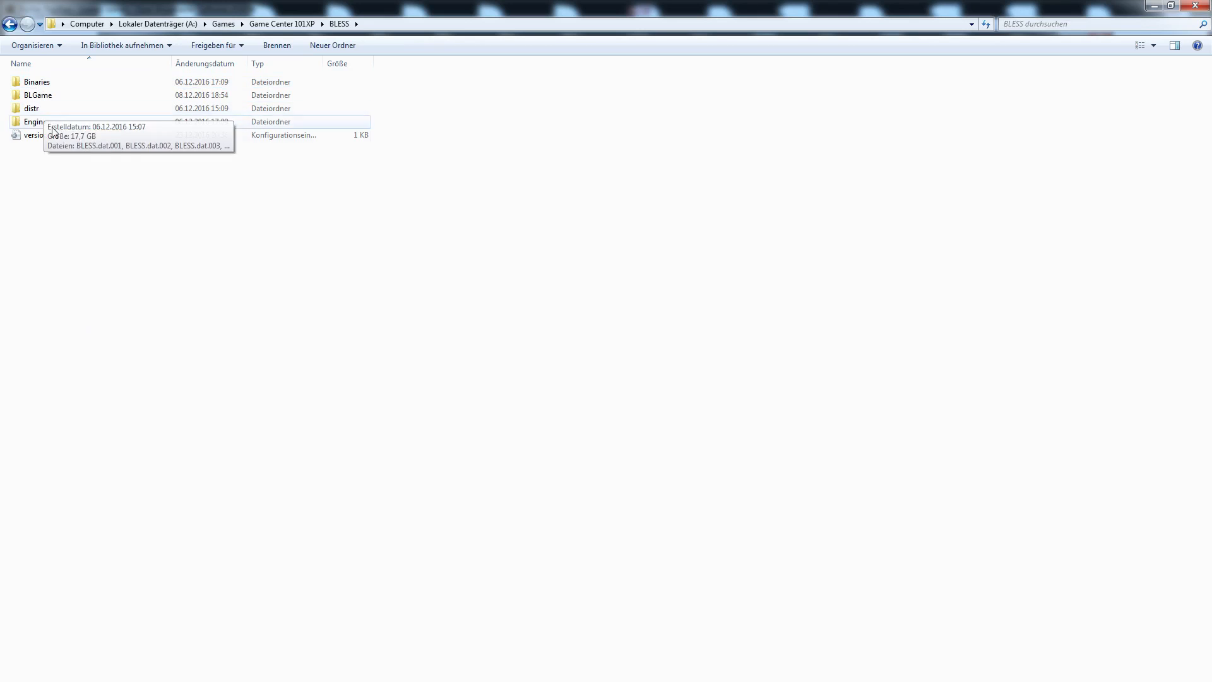
pyautogui.click(37, 95)
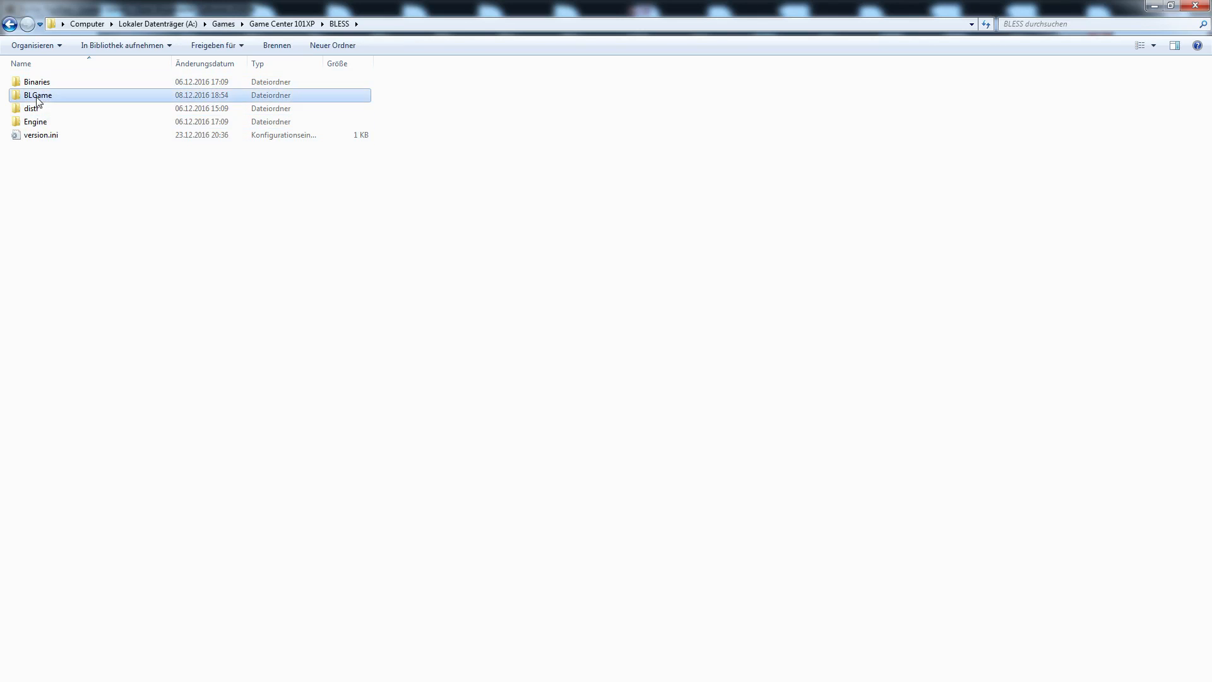
pyautogui.doubleClick(38, 96)
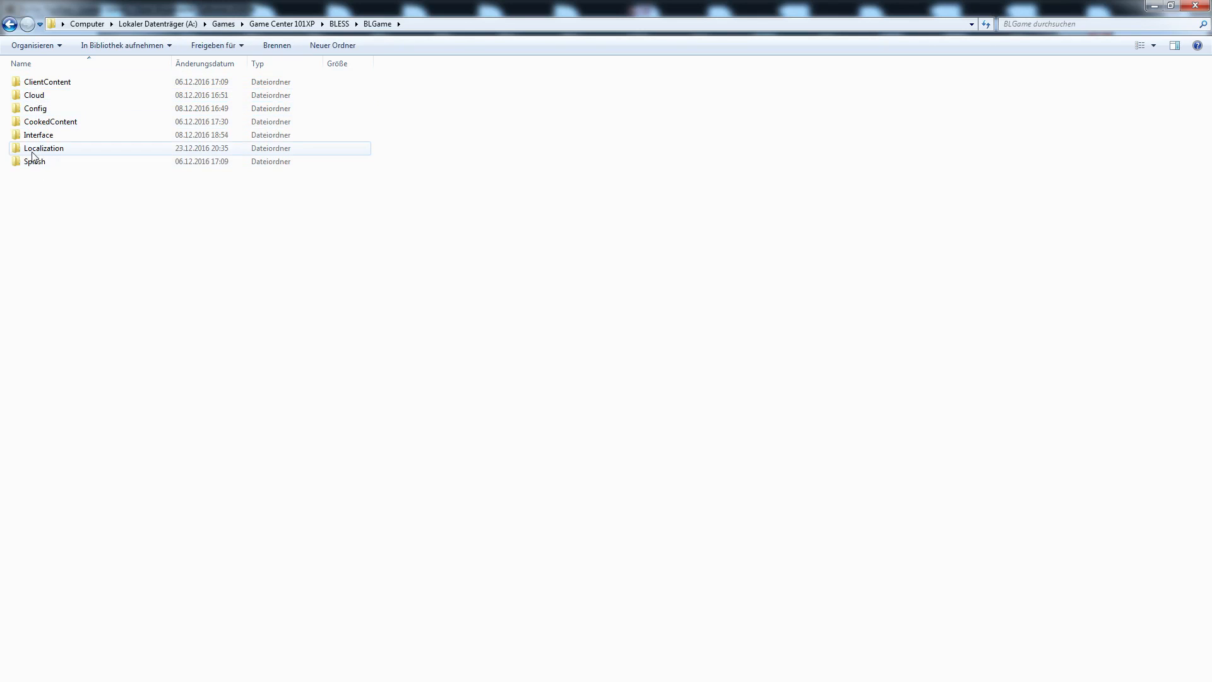
pyautogui.doubleClick(44, 148)
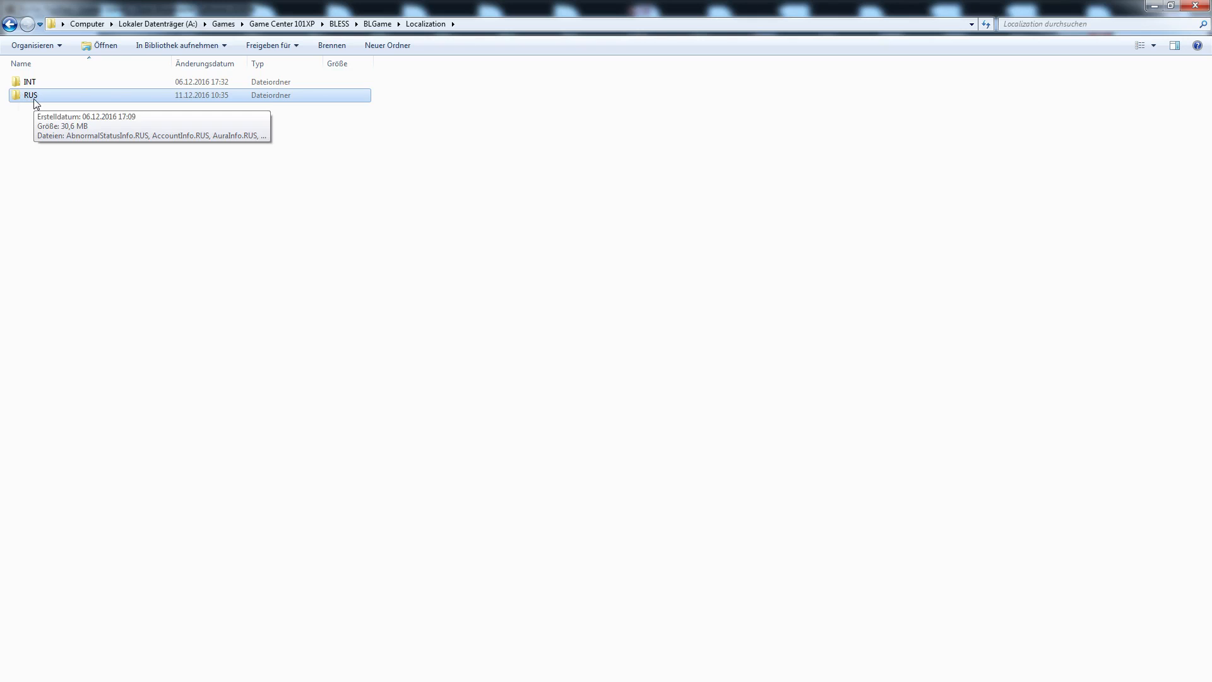
# Step: Add the RUS folder to a RUS.rar archive via its context menu
pyautogui.rightClick(30, 94)
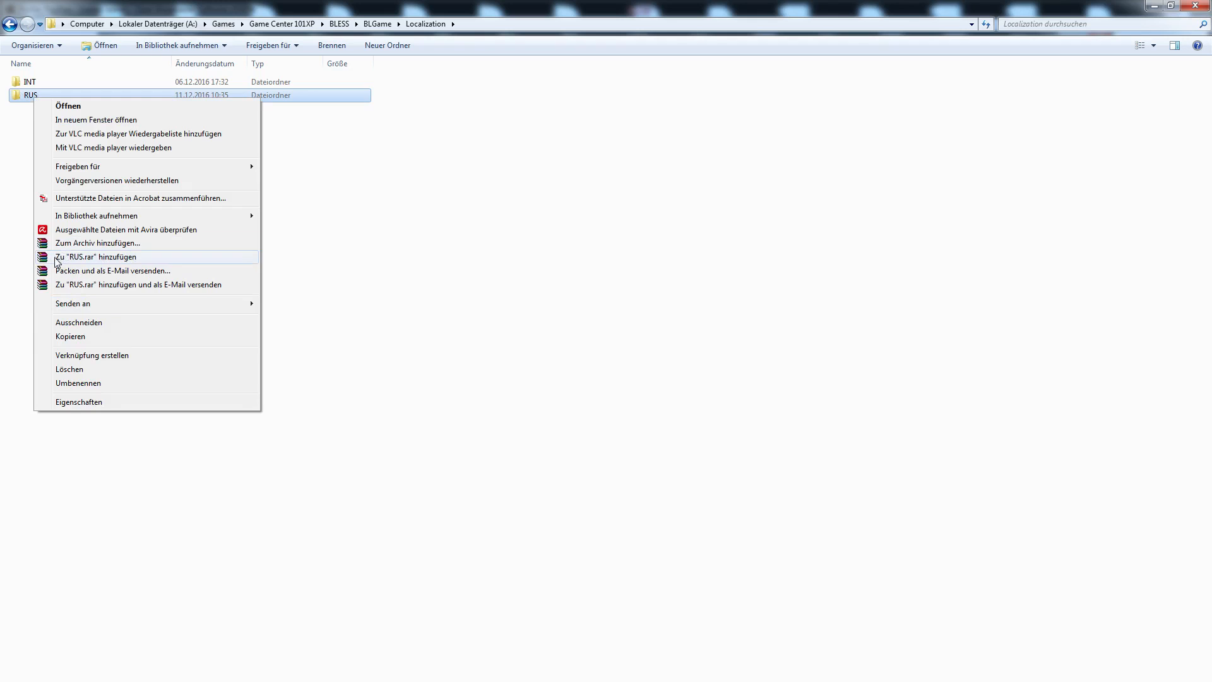
pyautogui.click(96, 257)
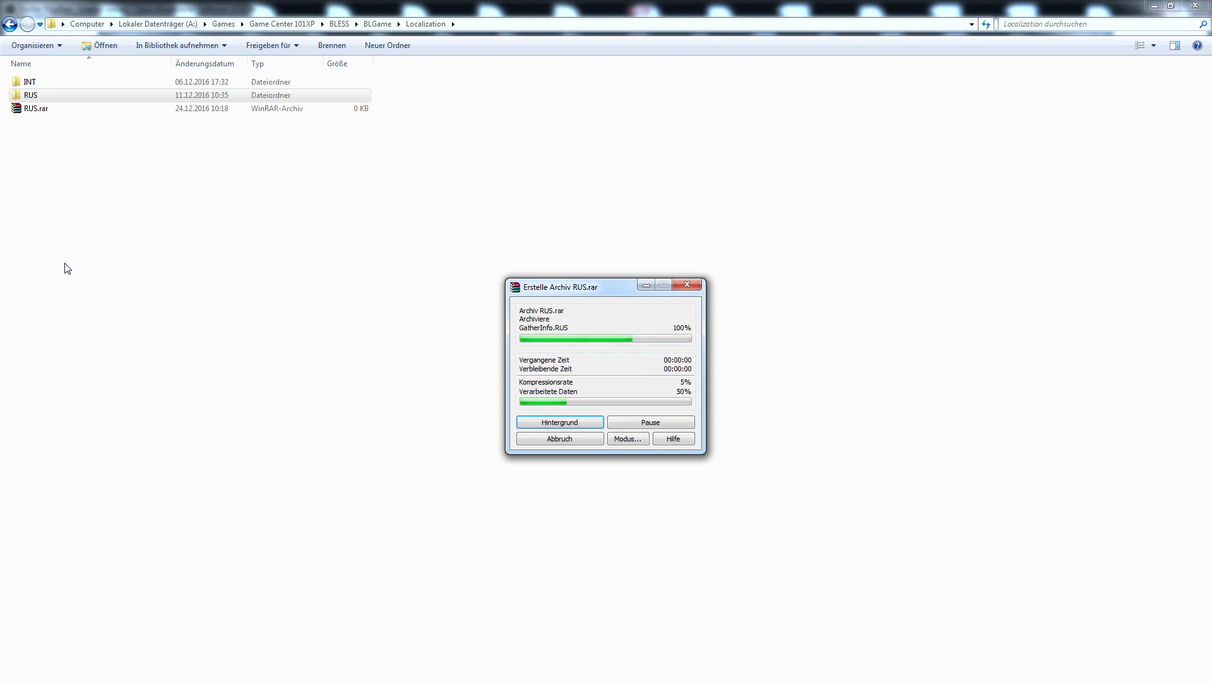
# Step: Cut RUS.rar and paste it into the Game Center 101XP root folder
pyautogui.rightClick(36, 108)
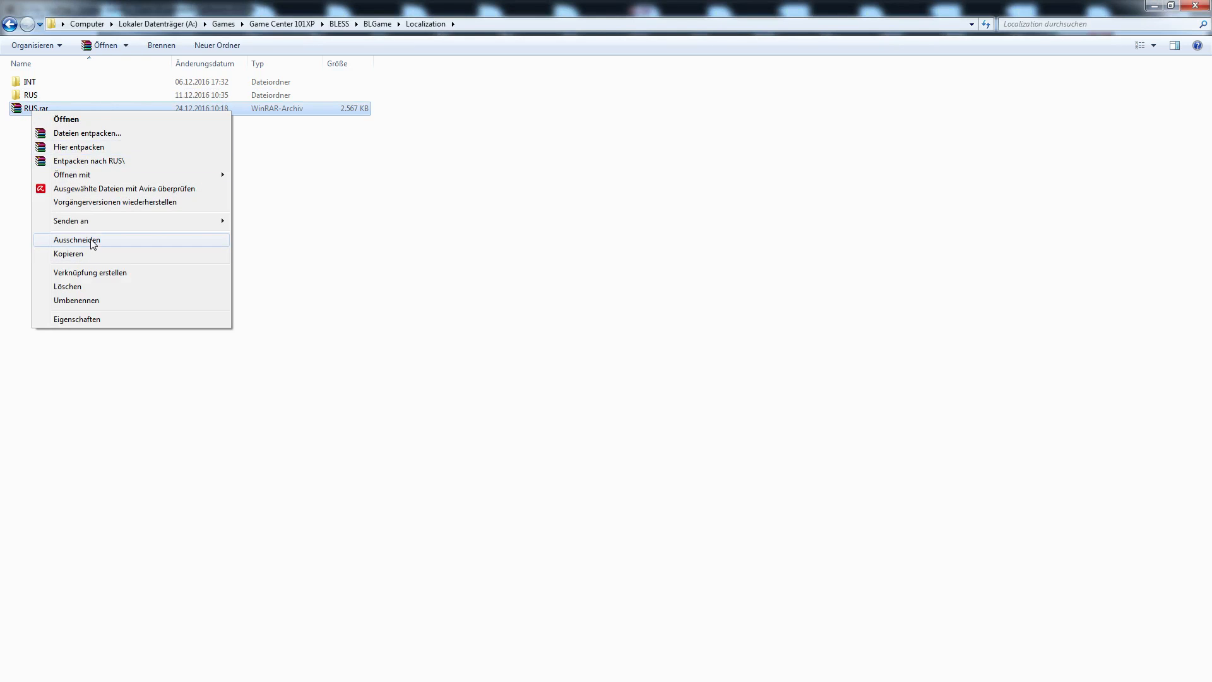
pyautogui.click(10, 24)
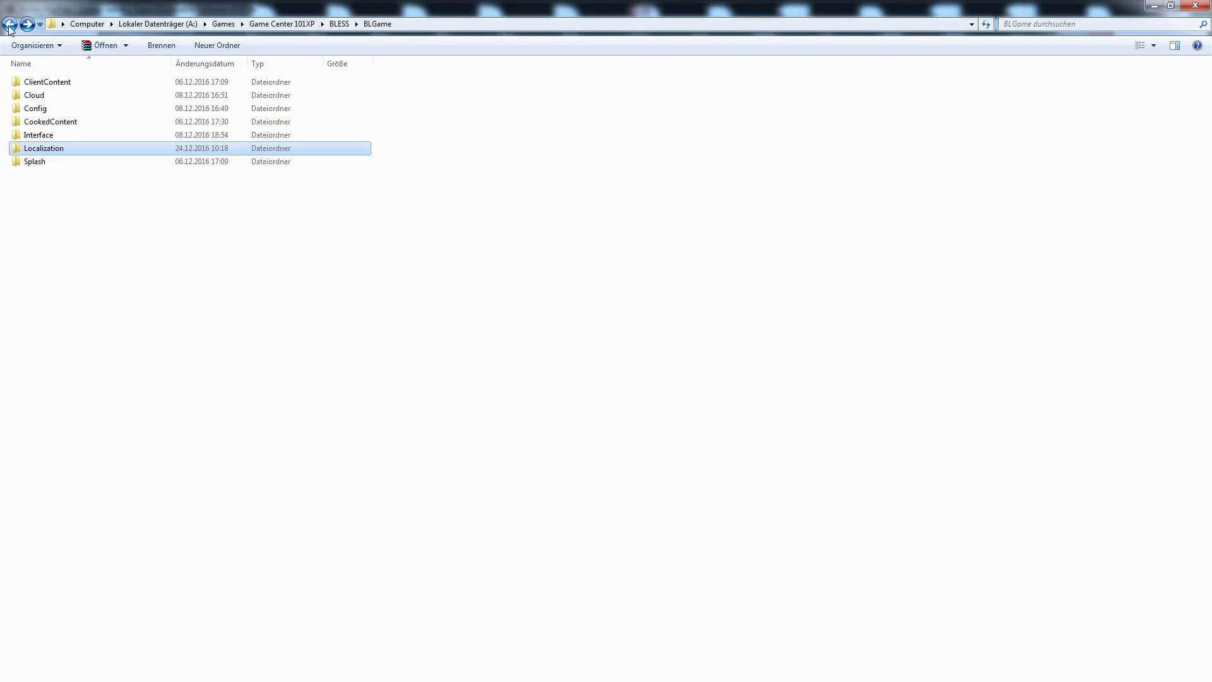
pyautogui.click(10, 24)
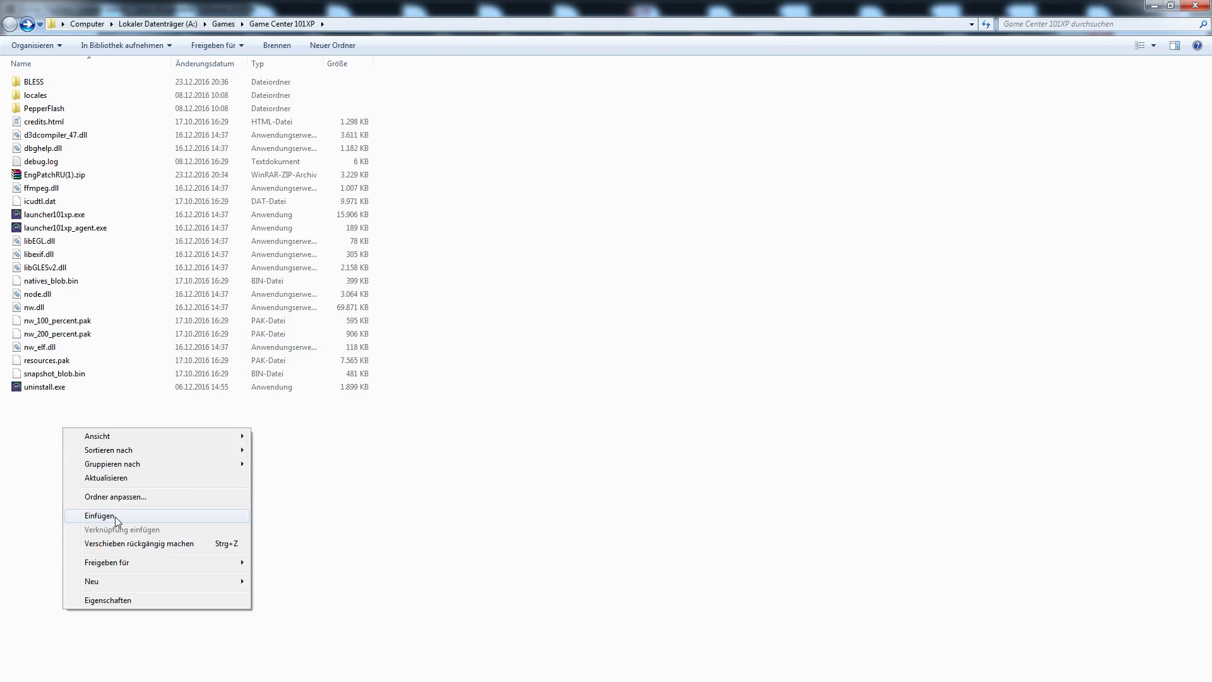
pyautogui.click(101, 516)
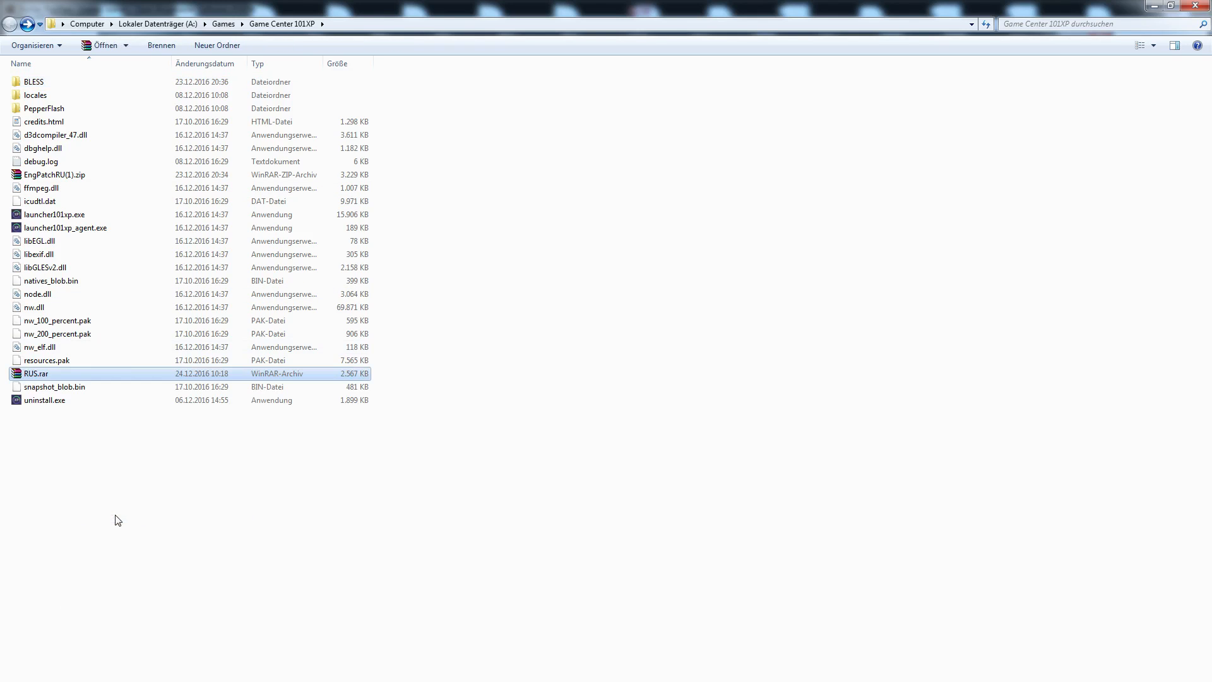
pyautogui.click(55, 174)
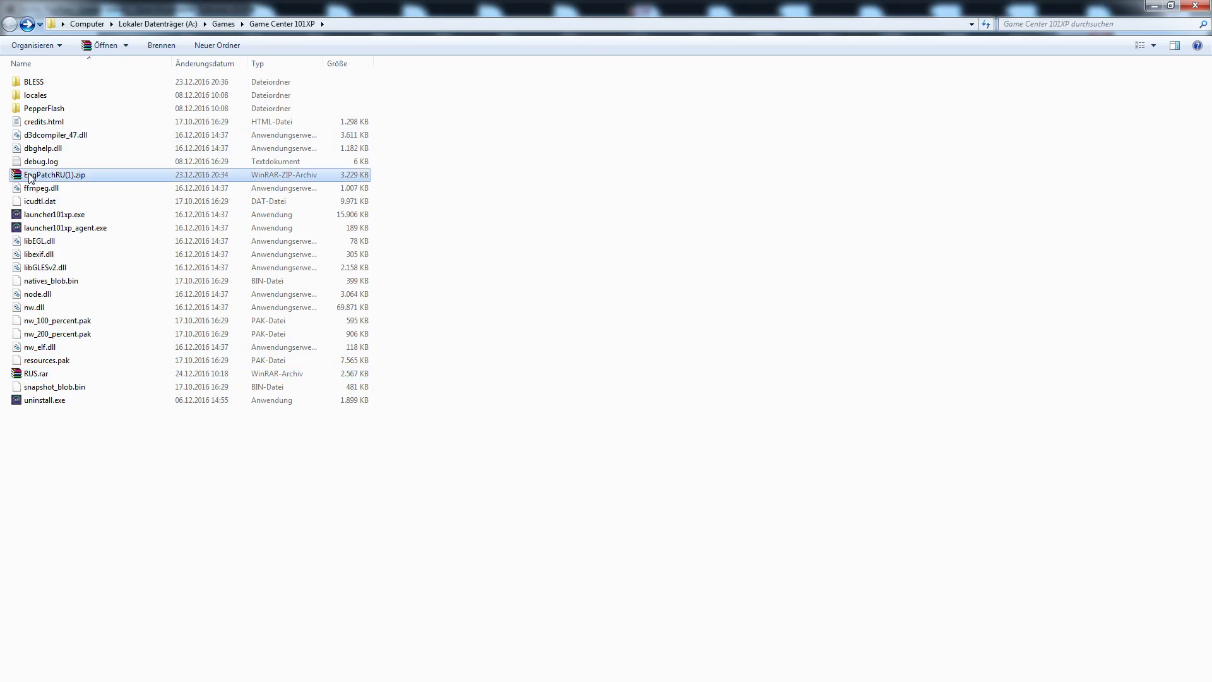
# Step: Open EngPatchRU(1).zip in WinRAR, closing the advertisement window and the extraction dialog
pyautogui.doubleClick(54, 174)
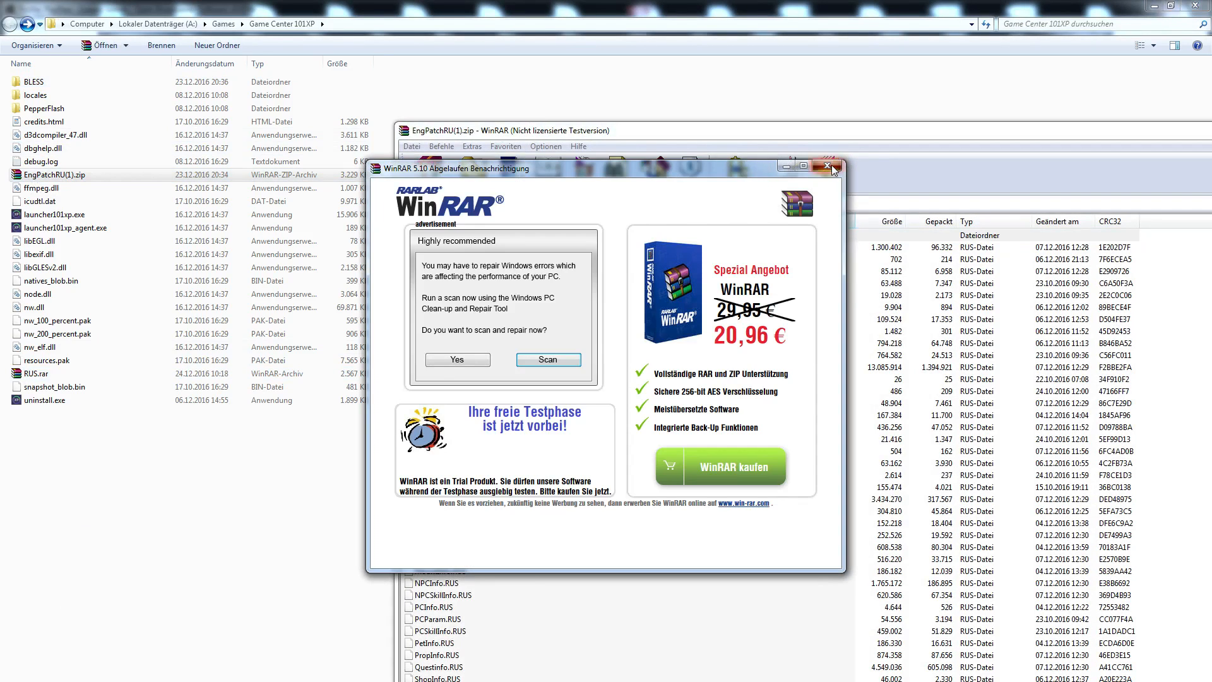
pyautogui.click(827, 165)
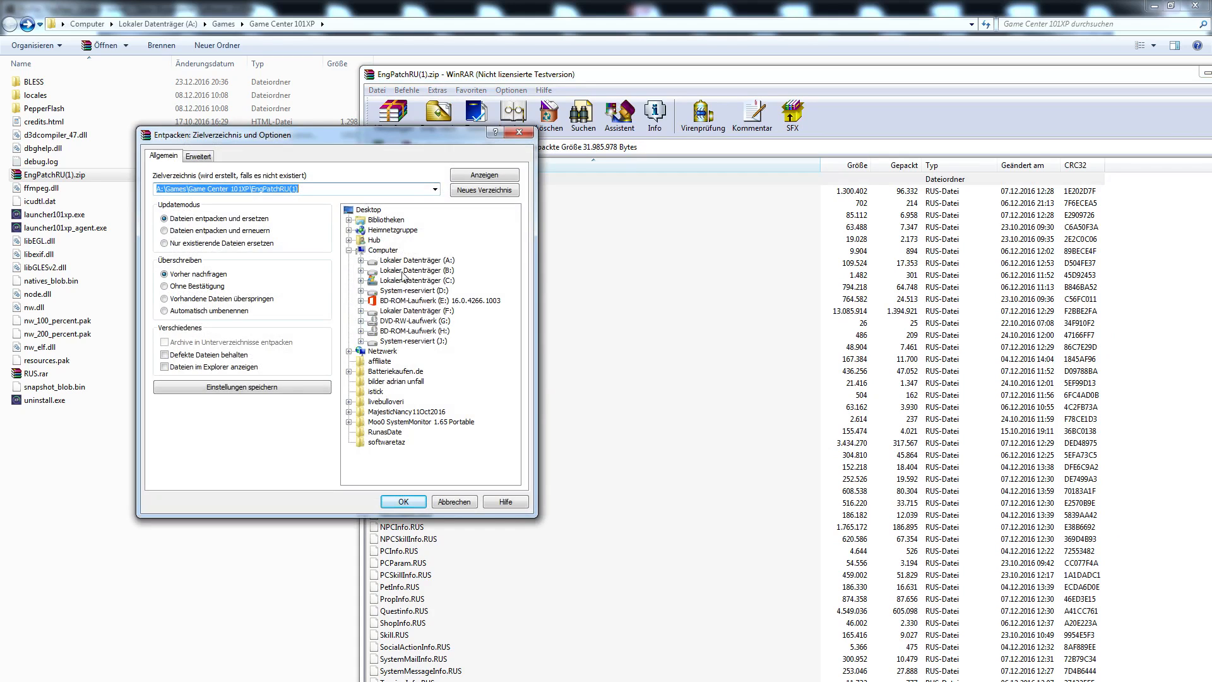
pyautogui.click(435, 189)
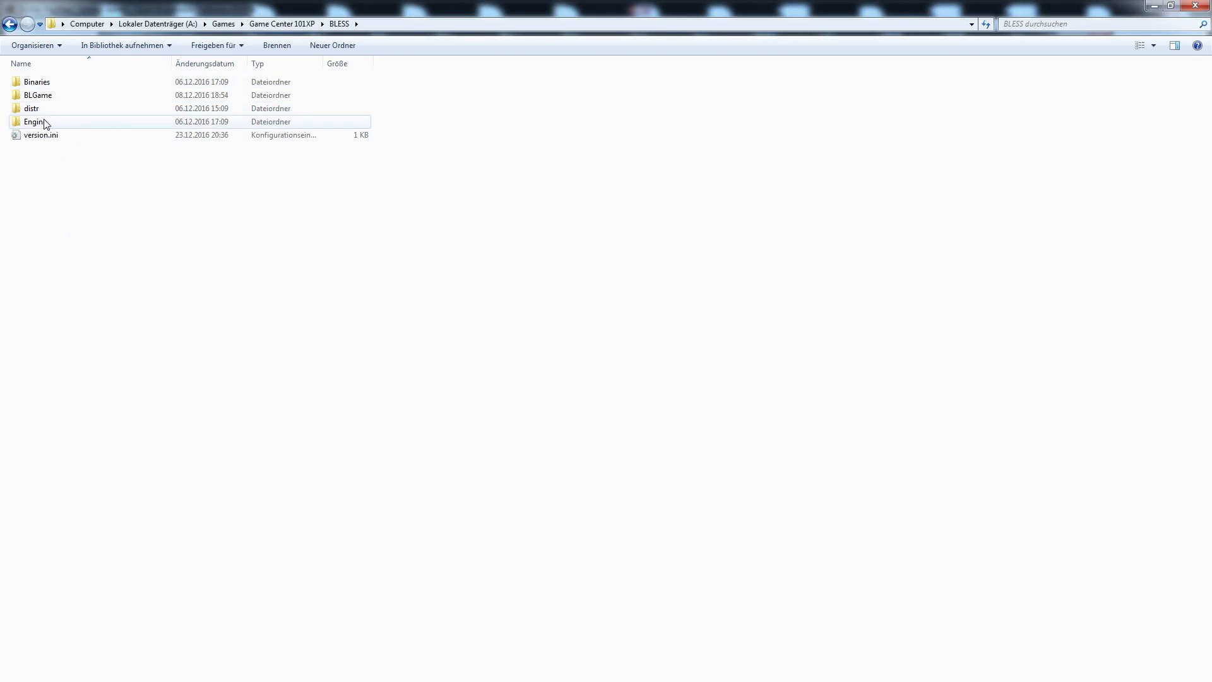
# Step: Move the patch files into BLGame\Localization\RUS, triggering the replace-files prompt
pyautogui.doubleClick(38, 94)
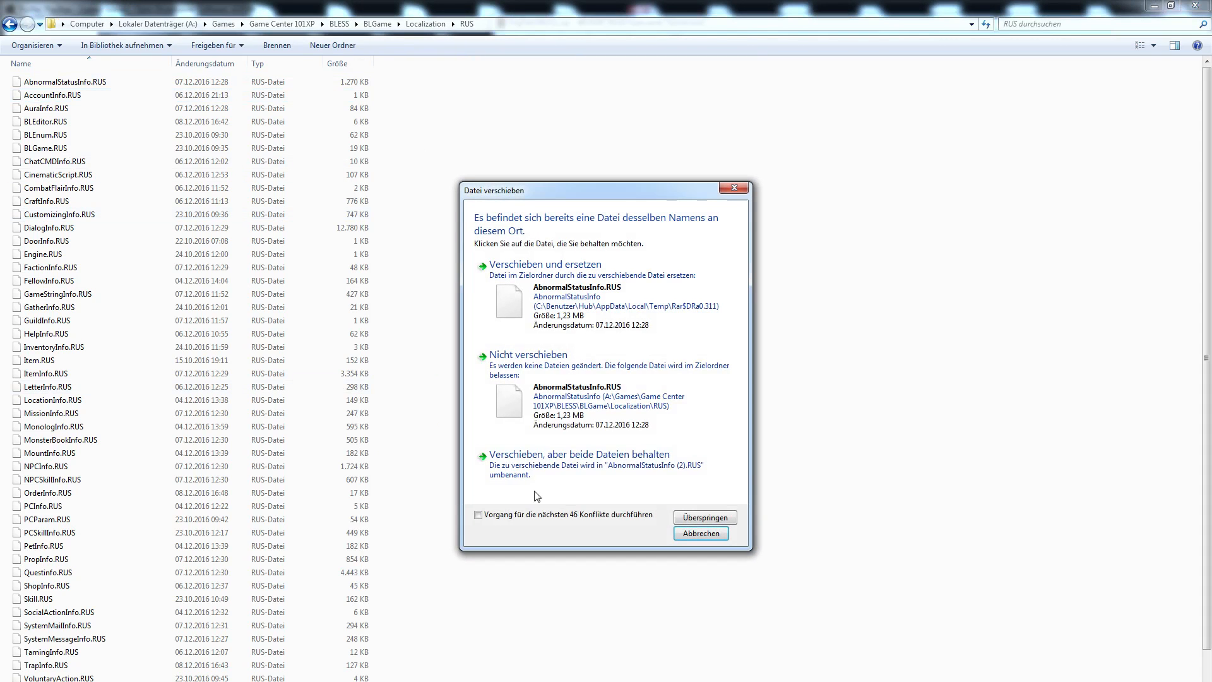
# Step: Choose 'Verschieben und ersetzen' to overwrite the RUS files, then deselect them
pyautogui.click(478, 514)
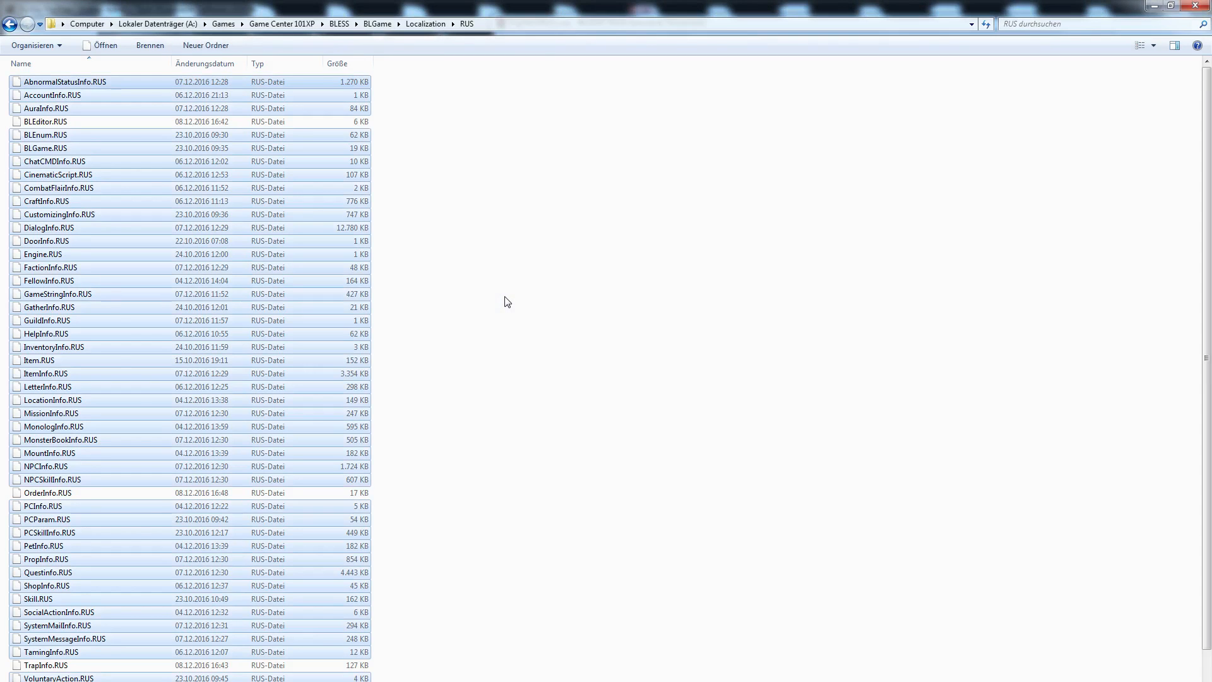
pyautogui.click(65, 81)
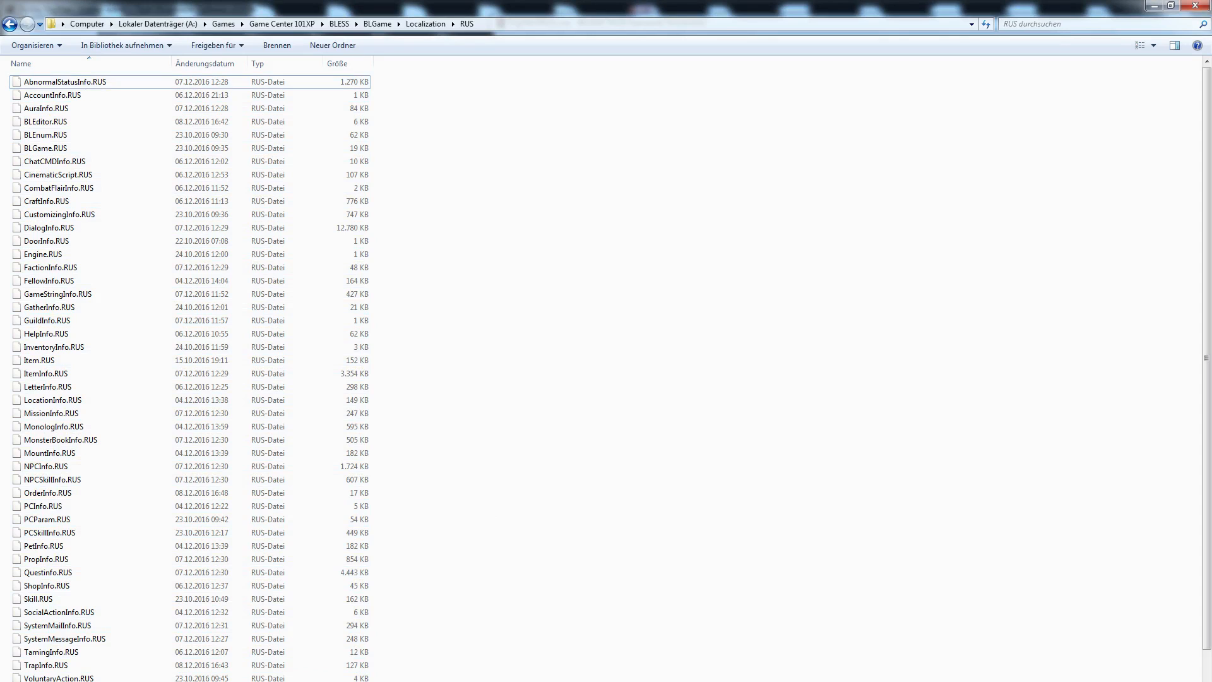
pyautogui.click(45, 148)
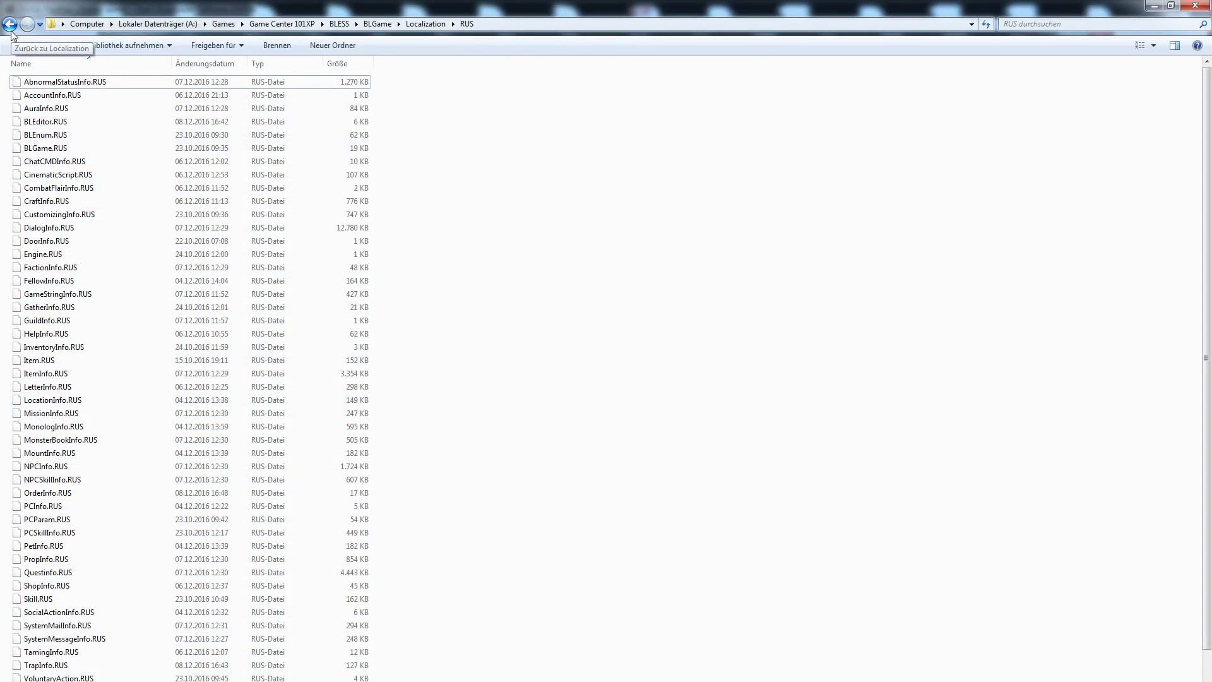
# Step: Step back from the RUS folder to the BLGame folder
pyautogui.click(11, 24)
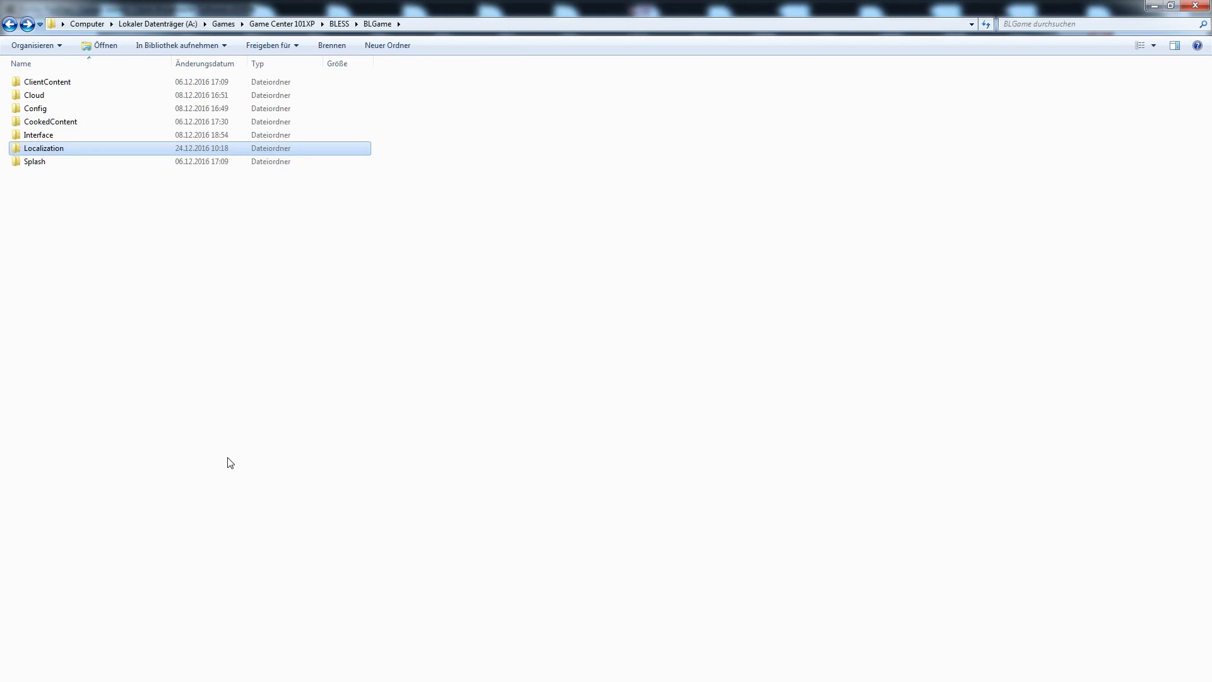
pyautogui.moveTo(397, 562)
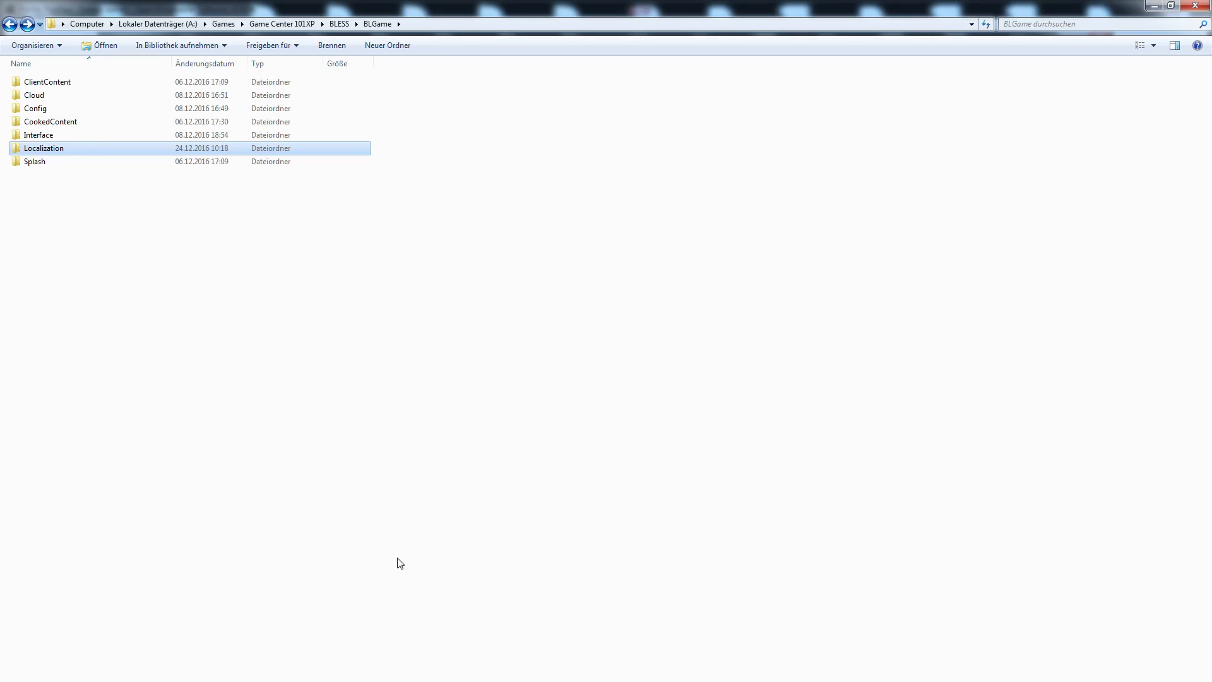
pyautogui.moveTo(391, 566)
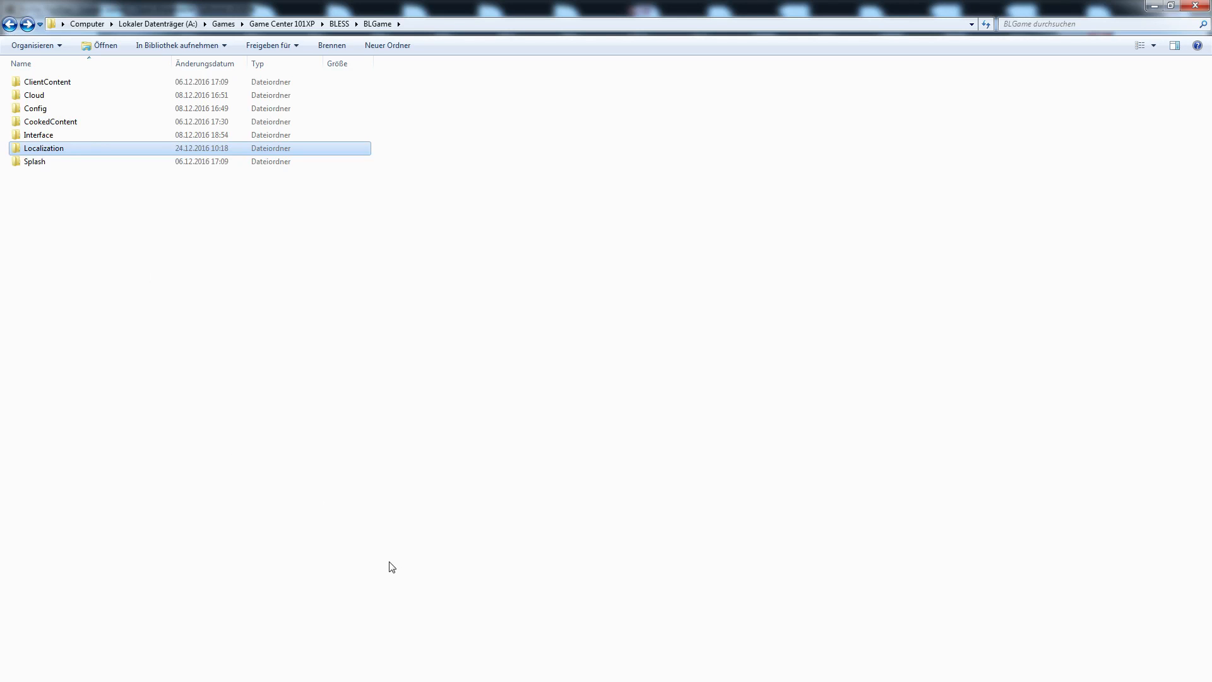